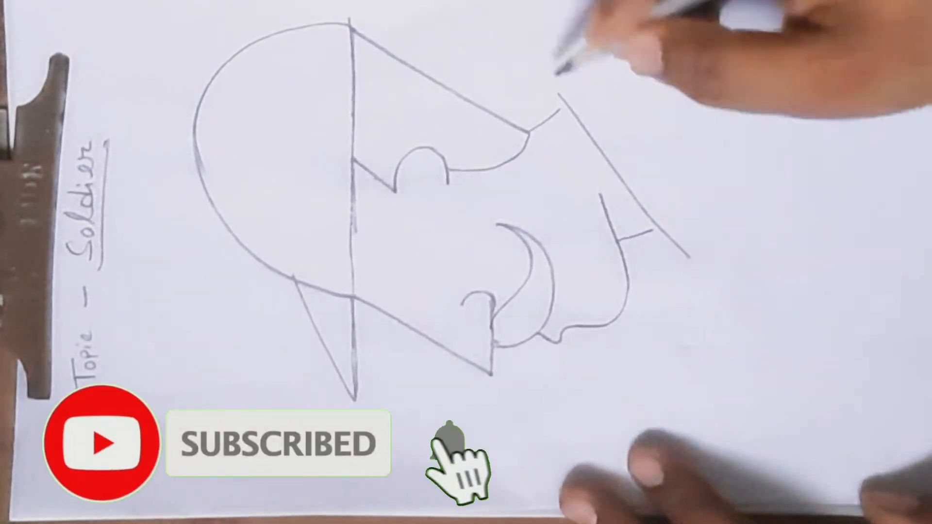
left_click(447, 443)
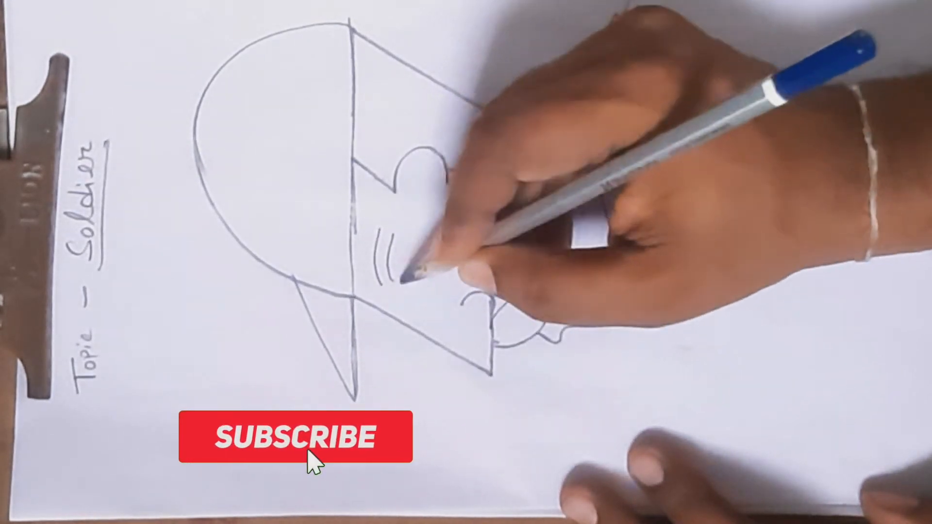
left_click(295, 437)
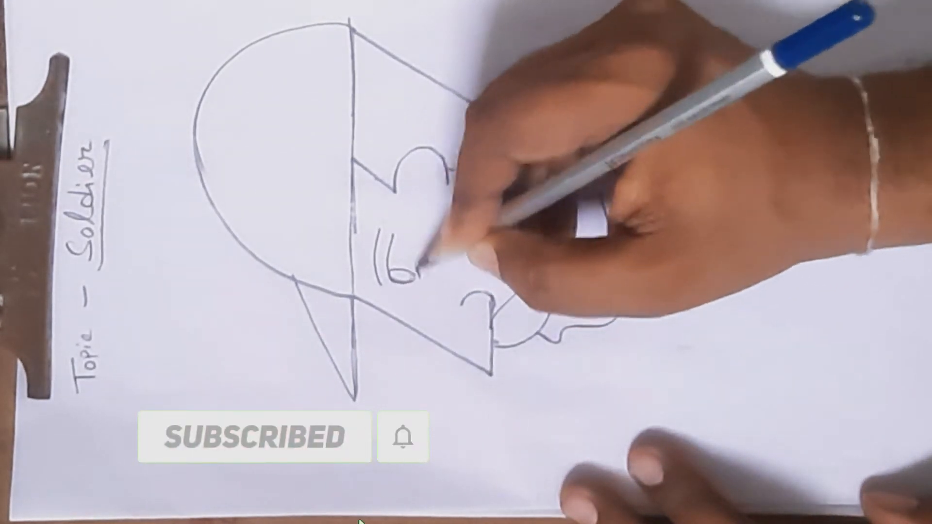